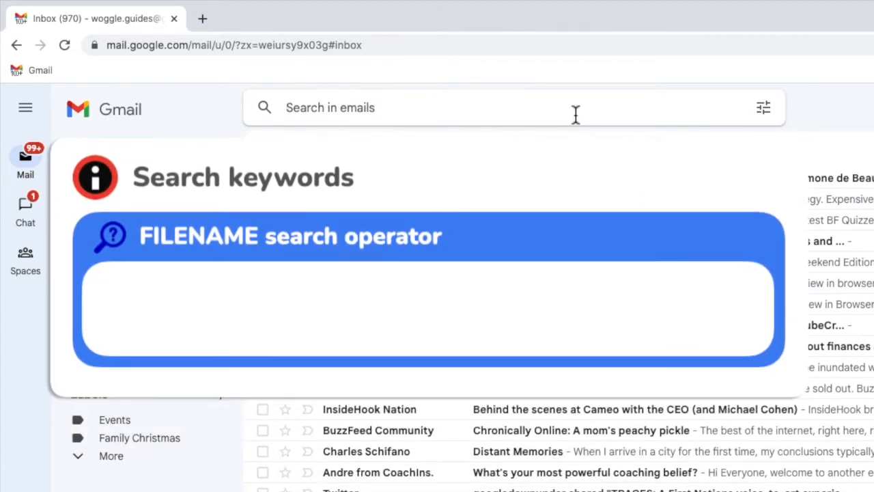
- Enter the search query filename:PDF in the Gmail search box without running it
type("filename")
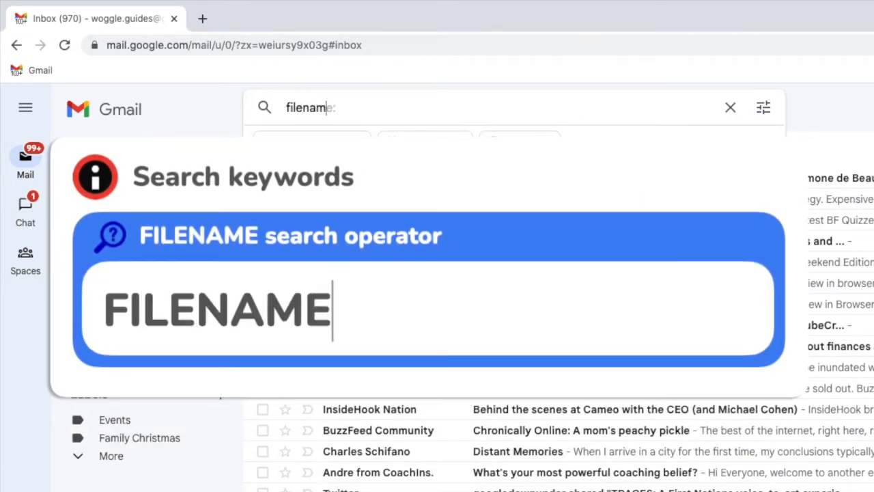
type(":")
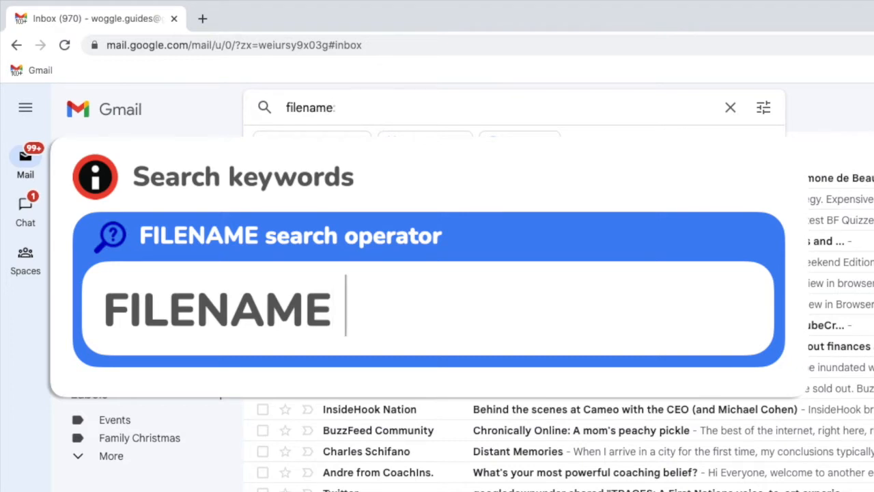
type("doc")
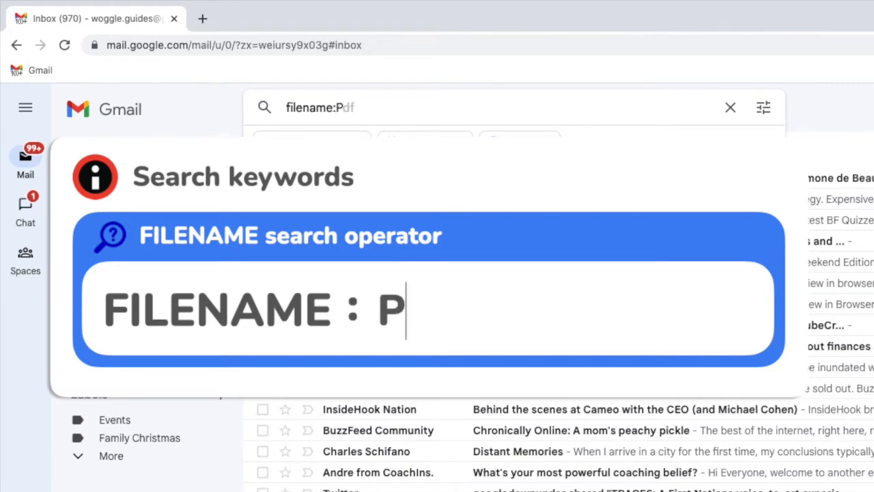
type("DF")
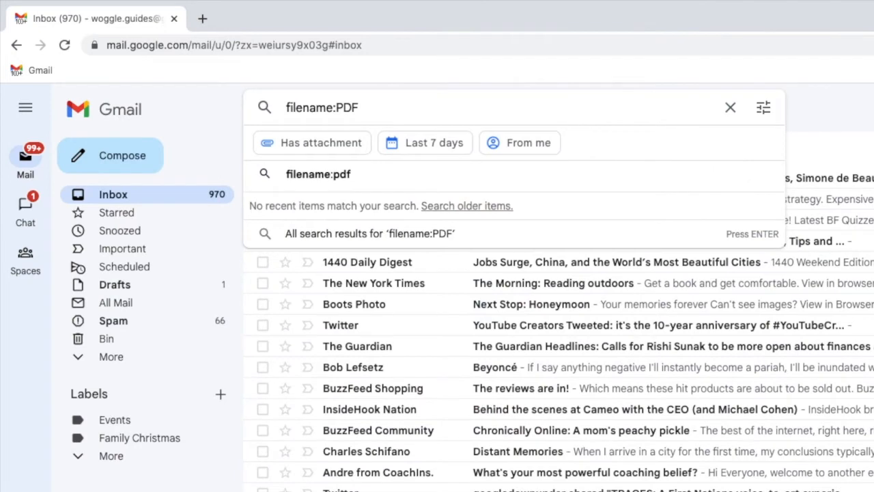
- Run the filename:PDF search to list emails carrying PDF attachments
key("Enter")
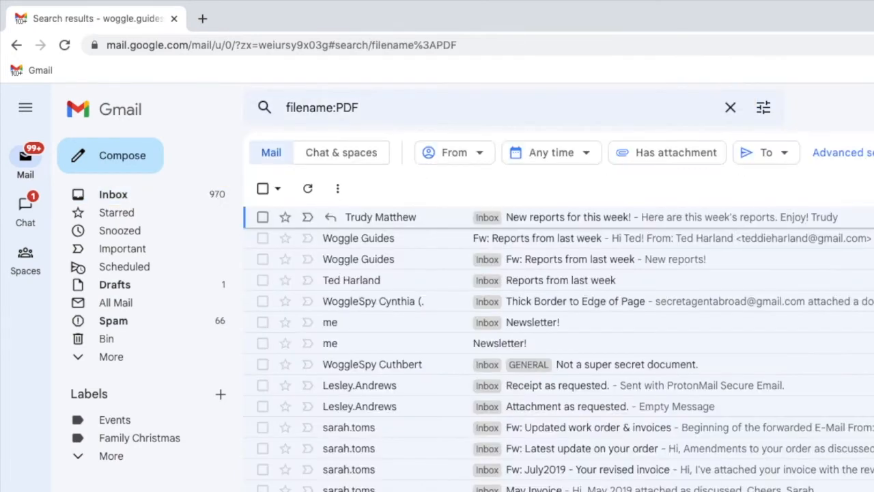